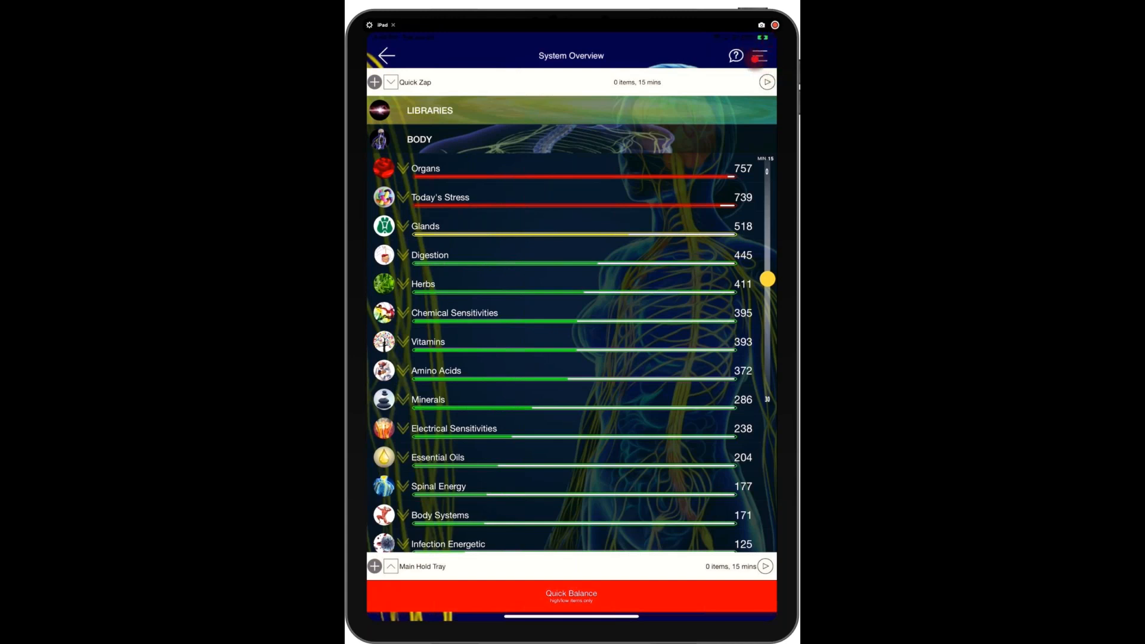
Open the side menu listing Extra Modules, Neuro Remedy and Settings
left_click(760, 55)
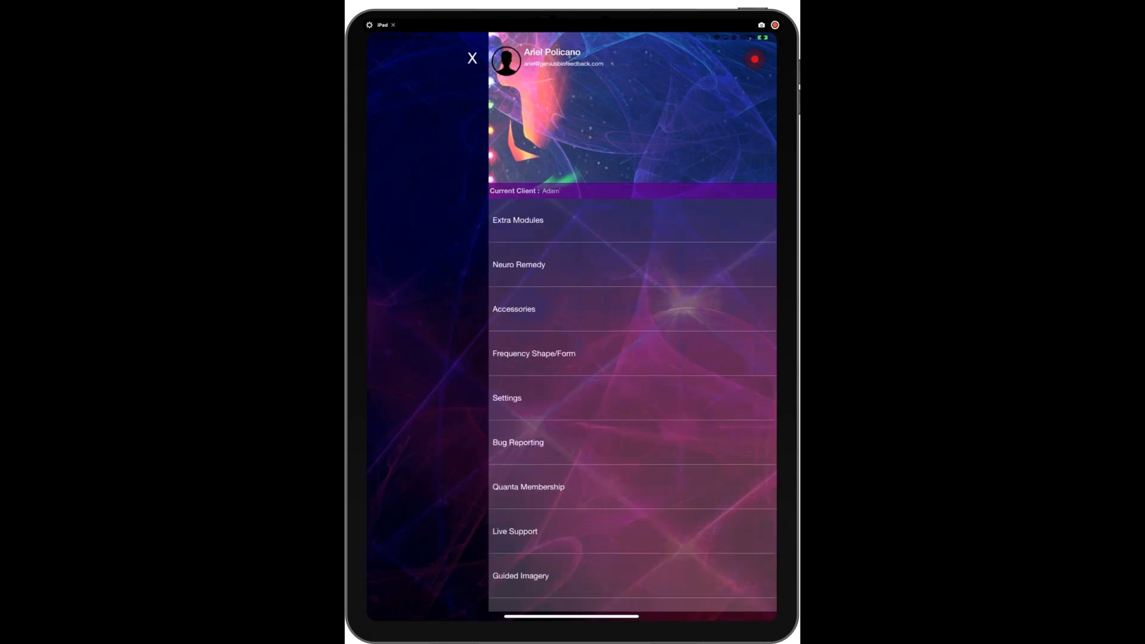
Go to Quanta Membership to view the two existing members and their playlists
left_click(528, 487)
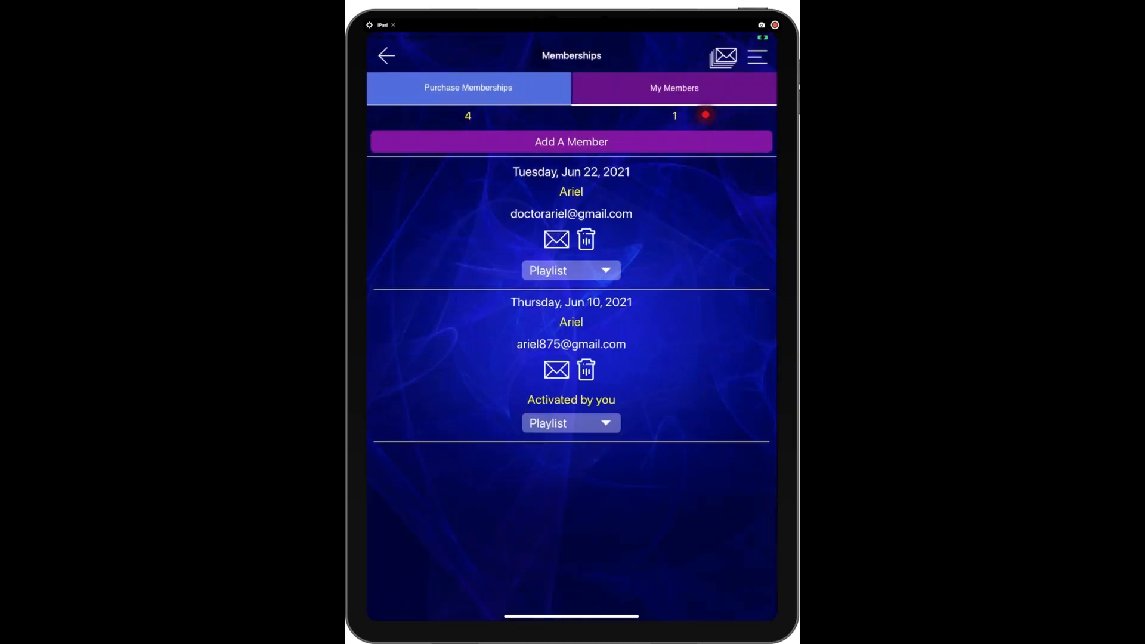
left_click(572, 142)
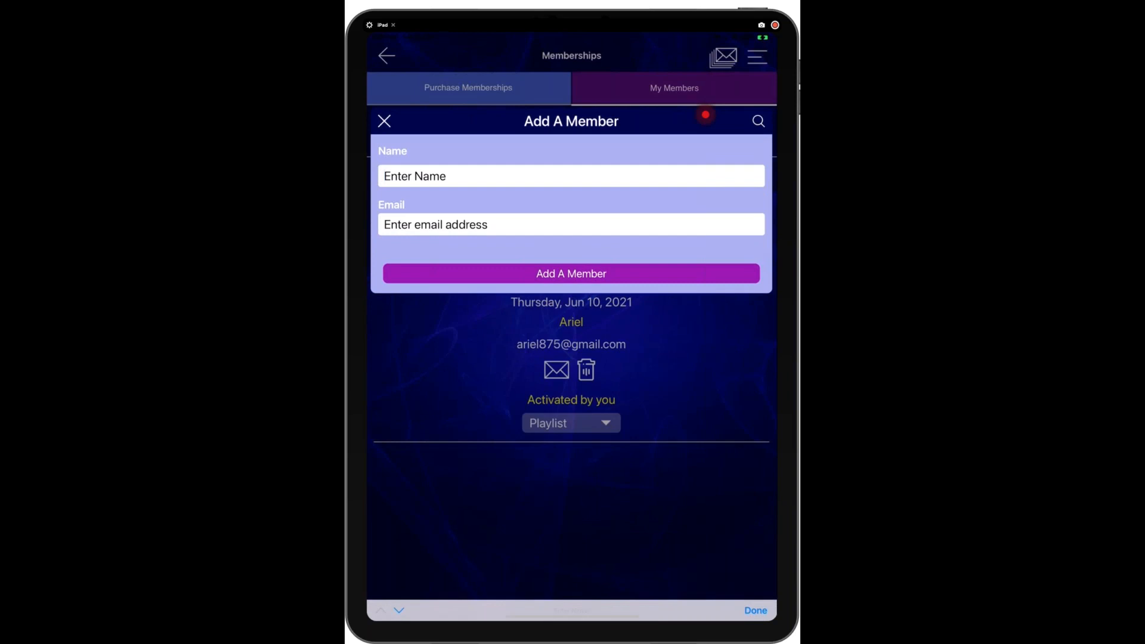
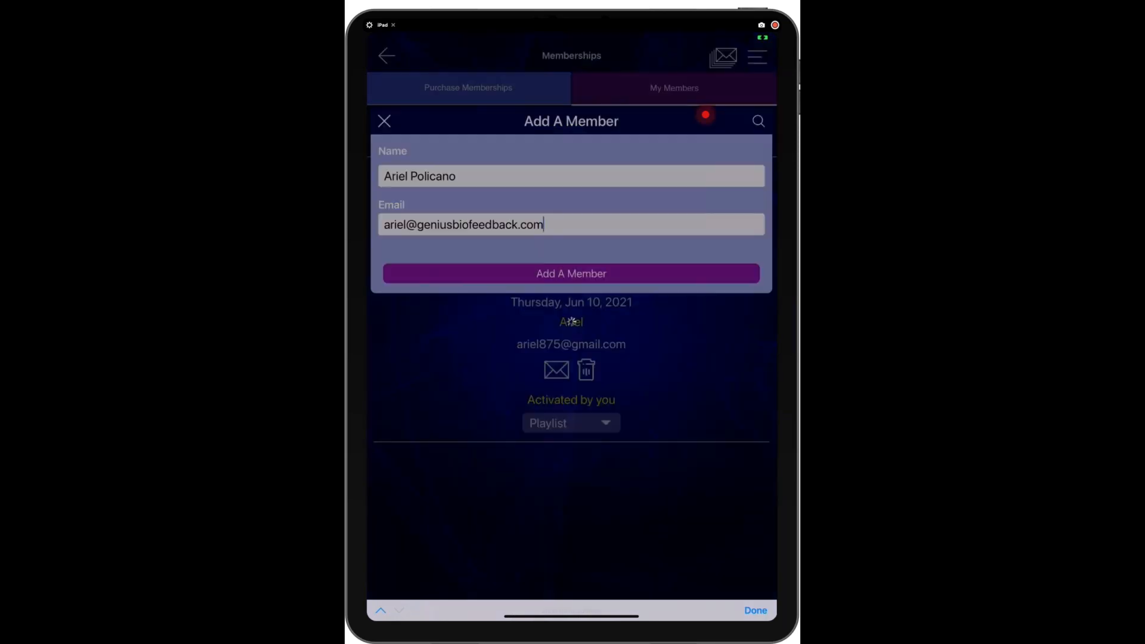
left_click(571, 273)
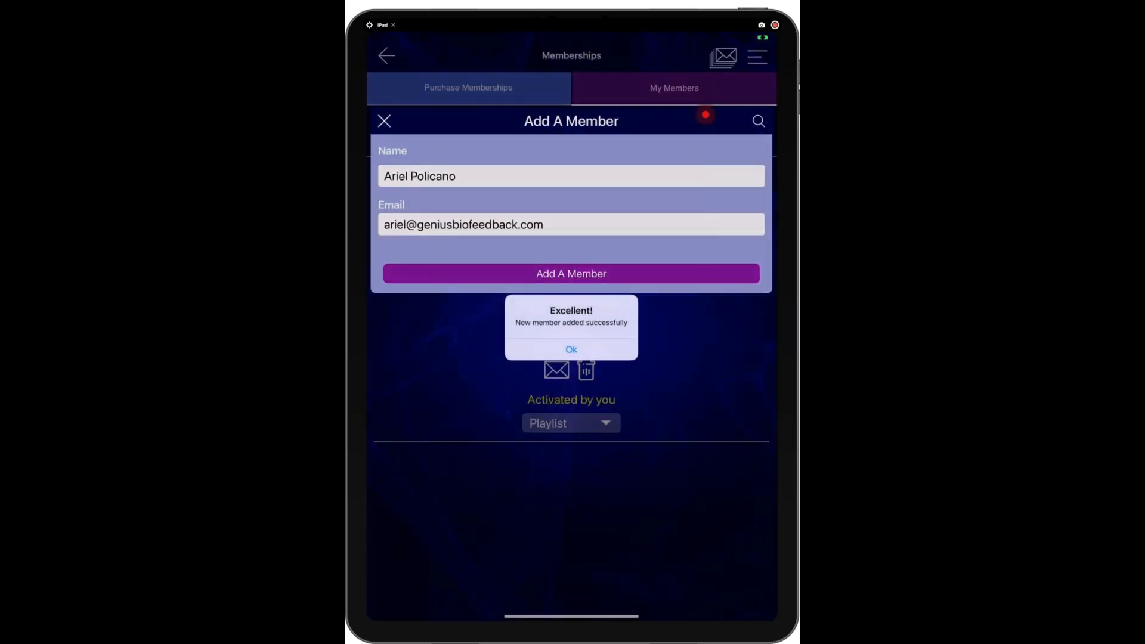
left_click(572, 349)
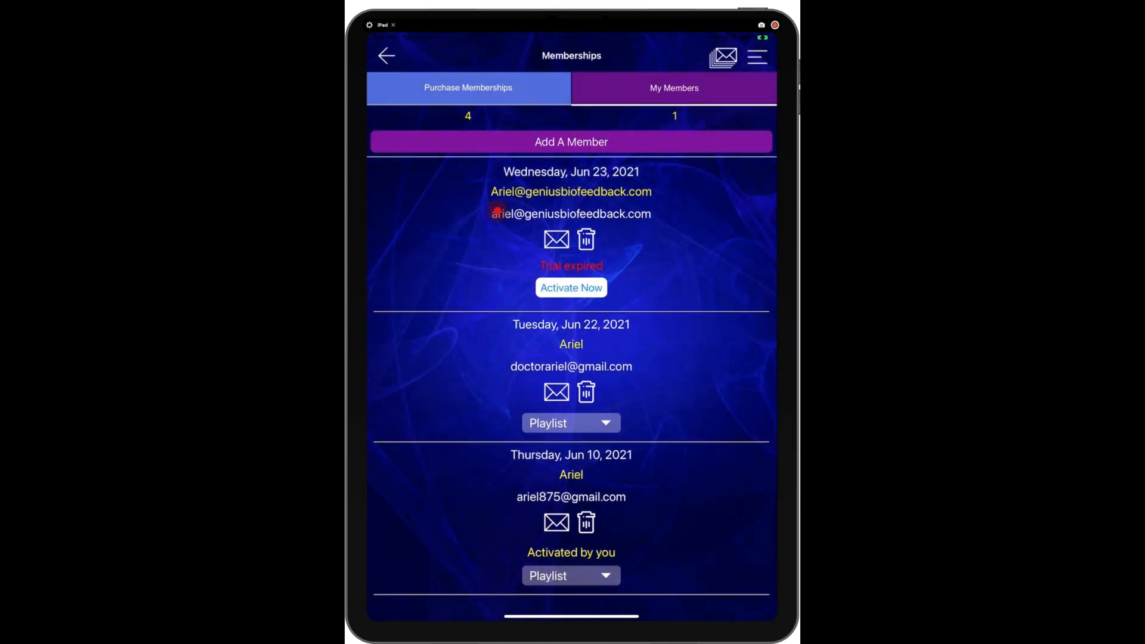
Activate the new member's expired trial, shifting the counts to 3 available and 2 members
left_click(572, 287)
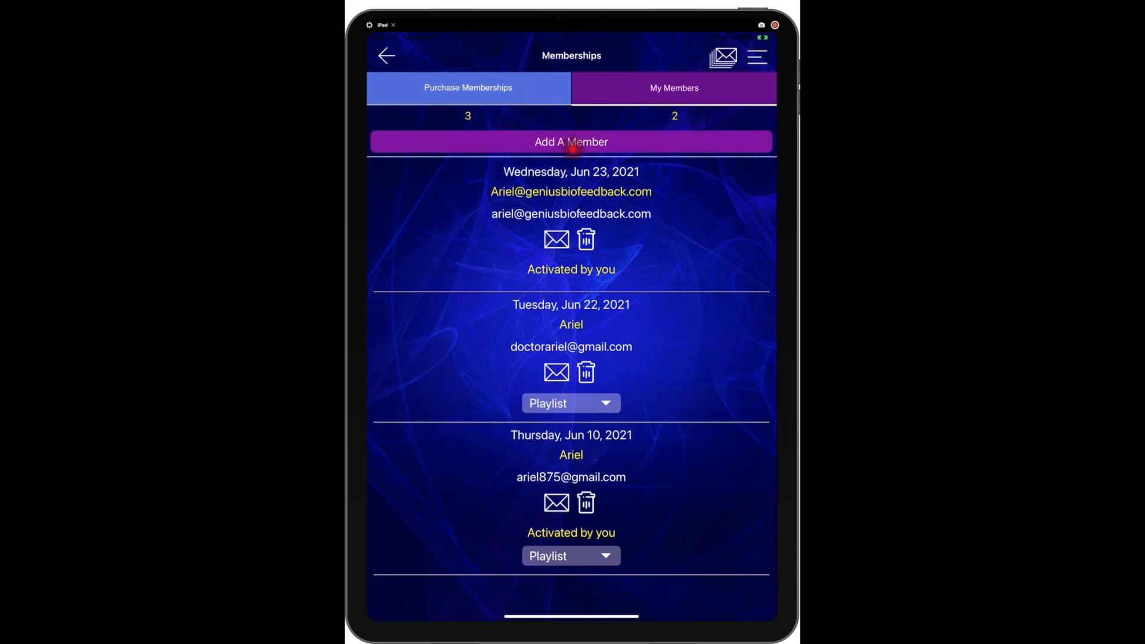
left_click(572, 142)
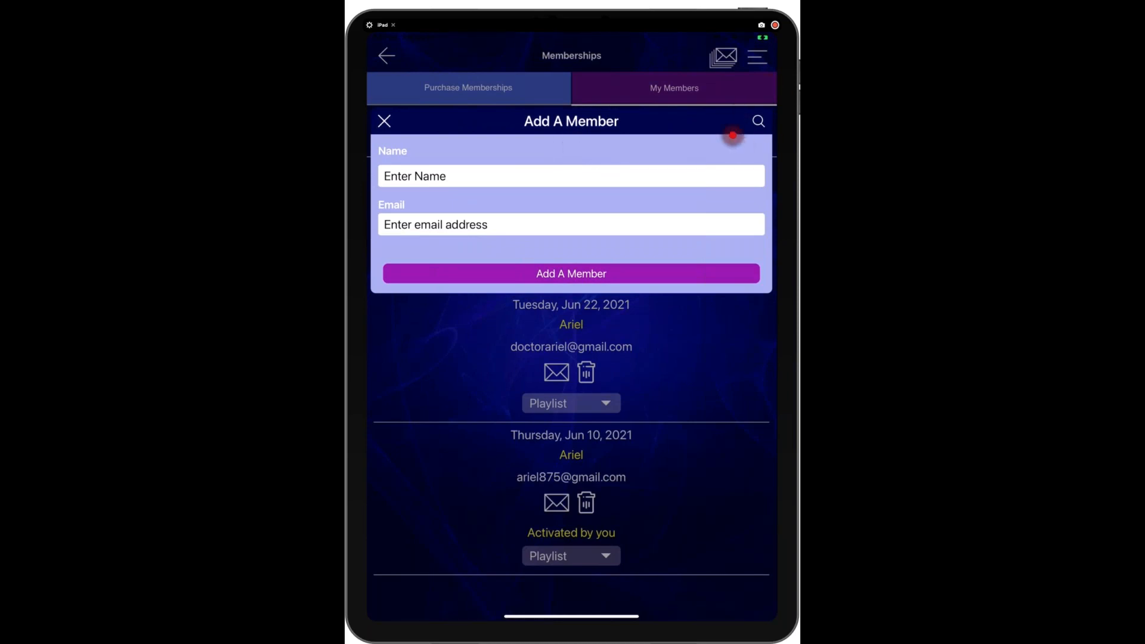
left_click(757, 121)
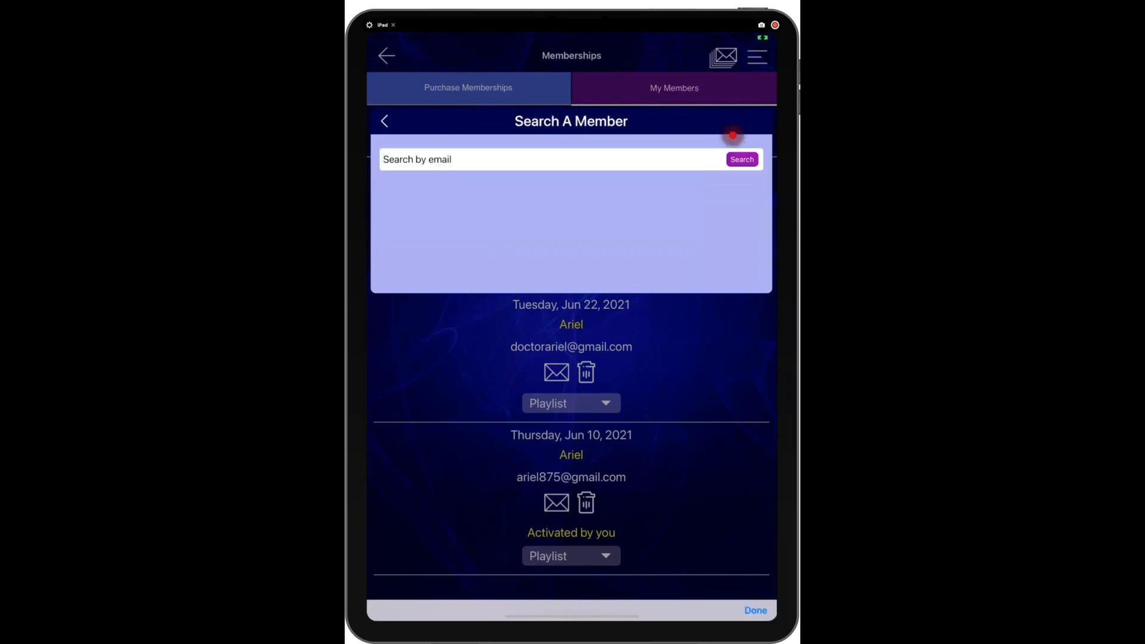
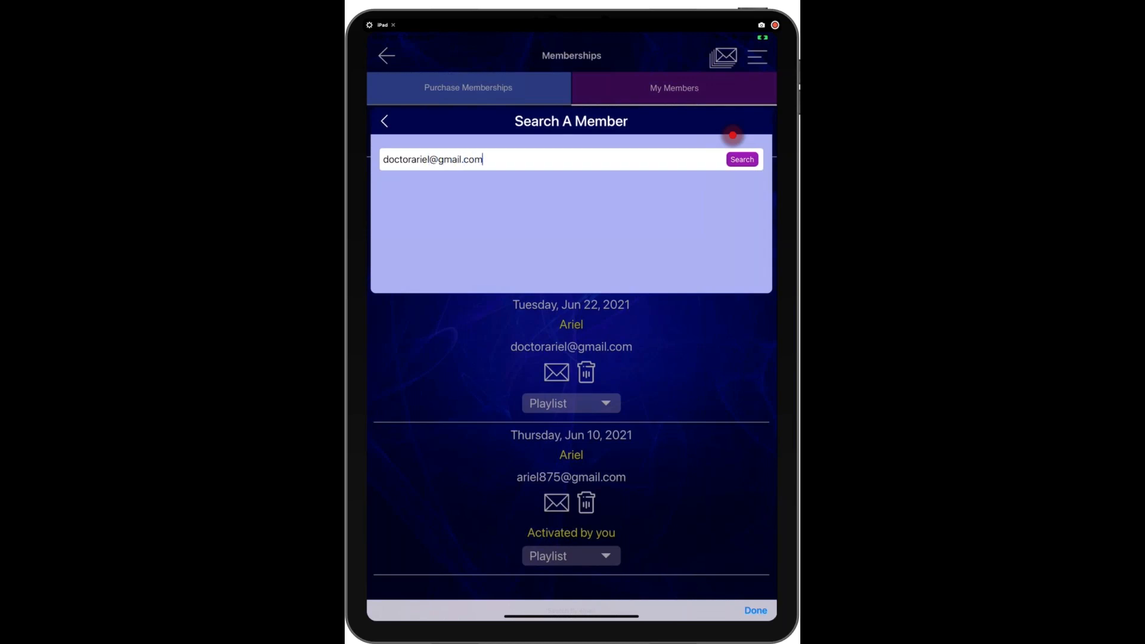
left_click(742, 159)
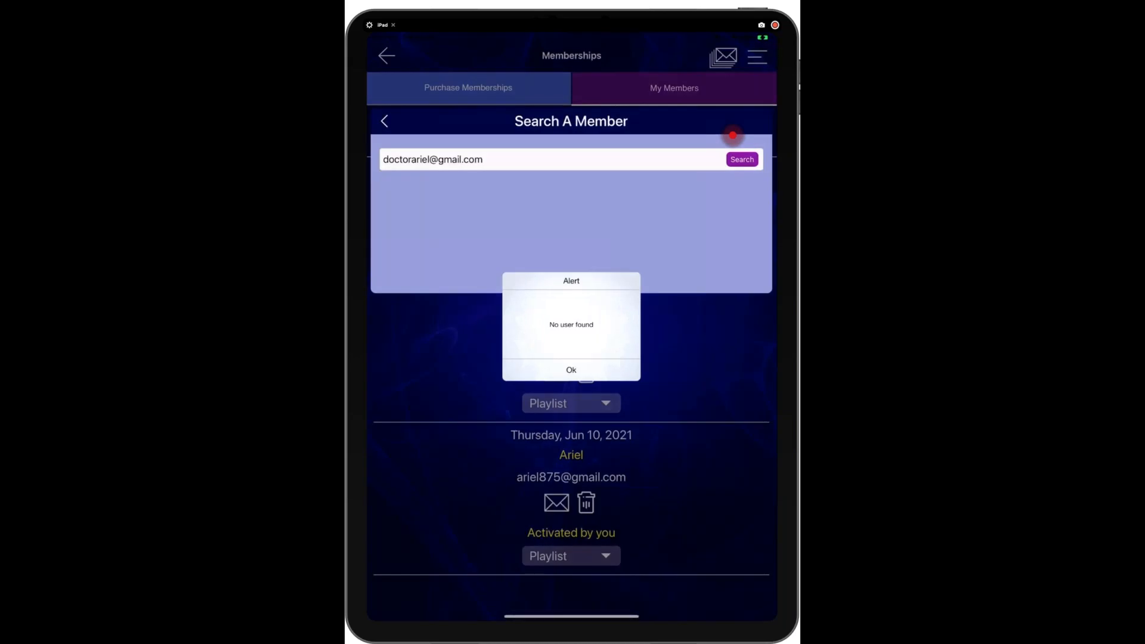
left_click(572, 370)
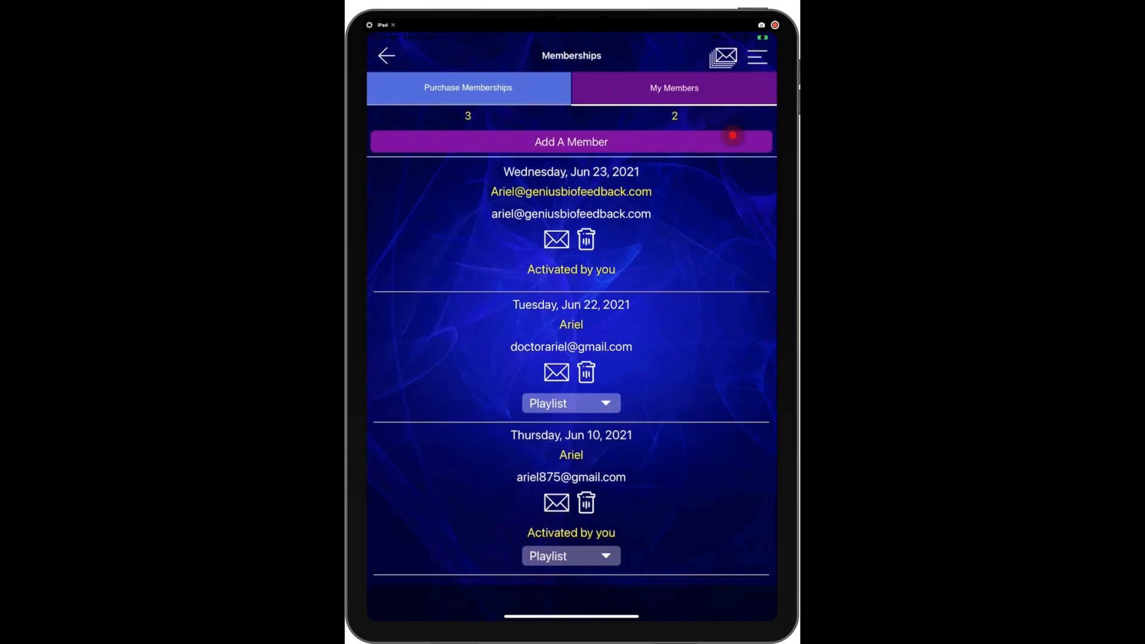
left_click(585, 372)
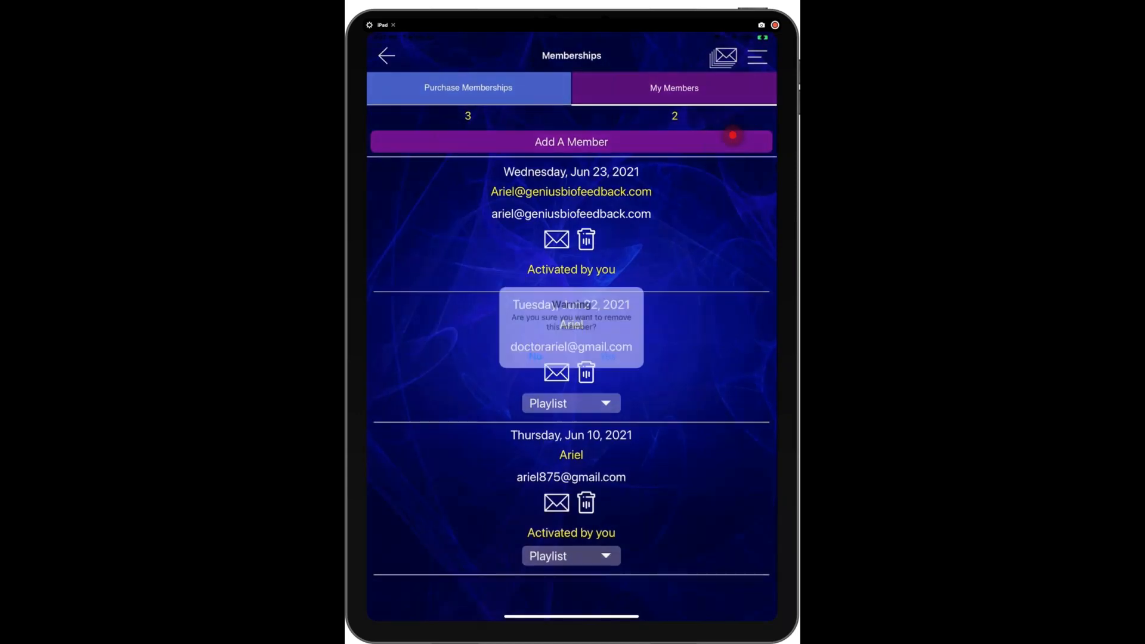
left_click(587, 372)
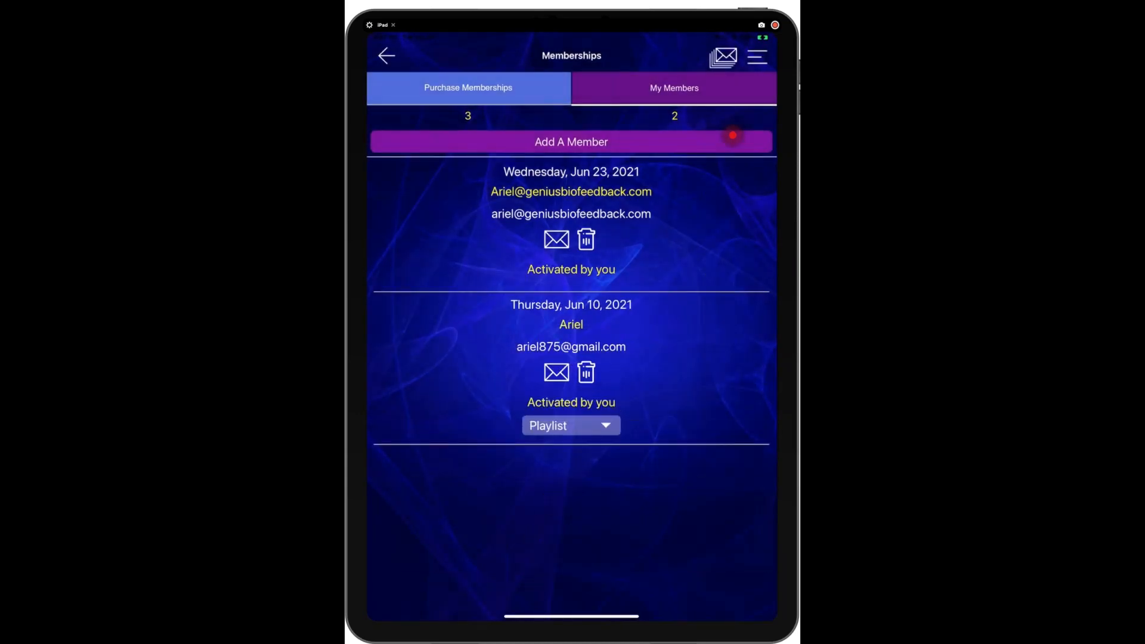
left_click(571, 142)
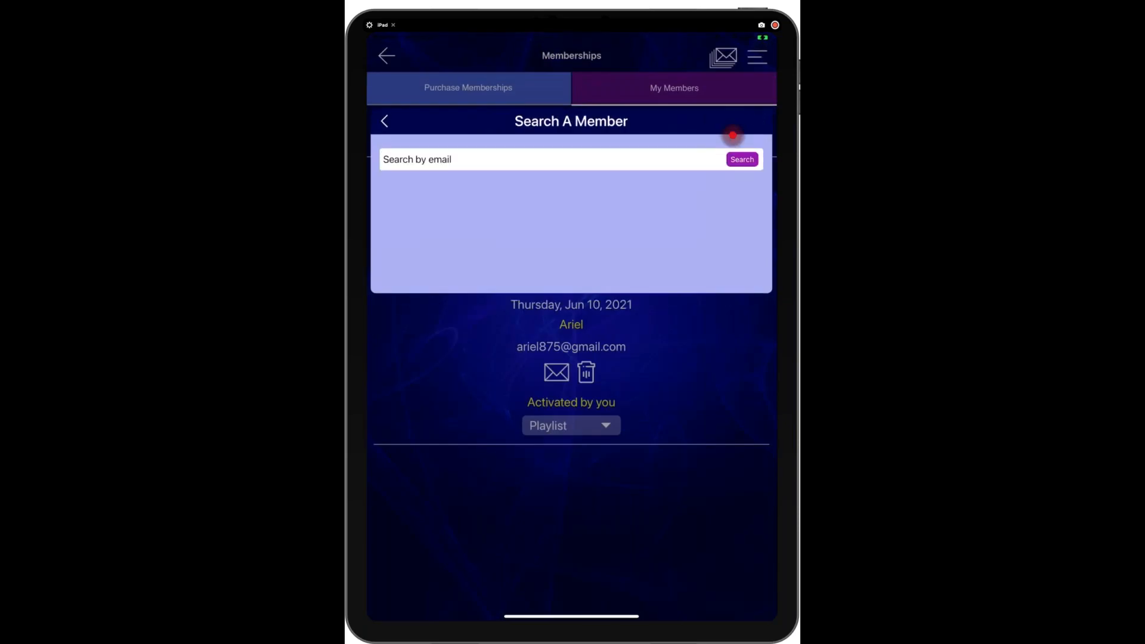
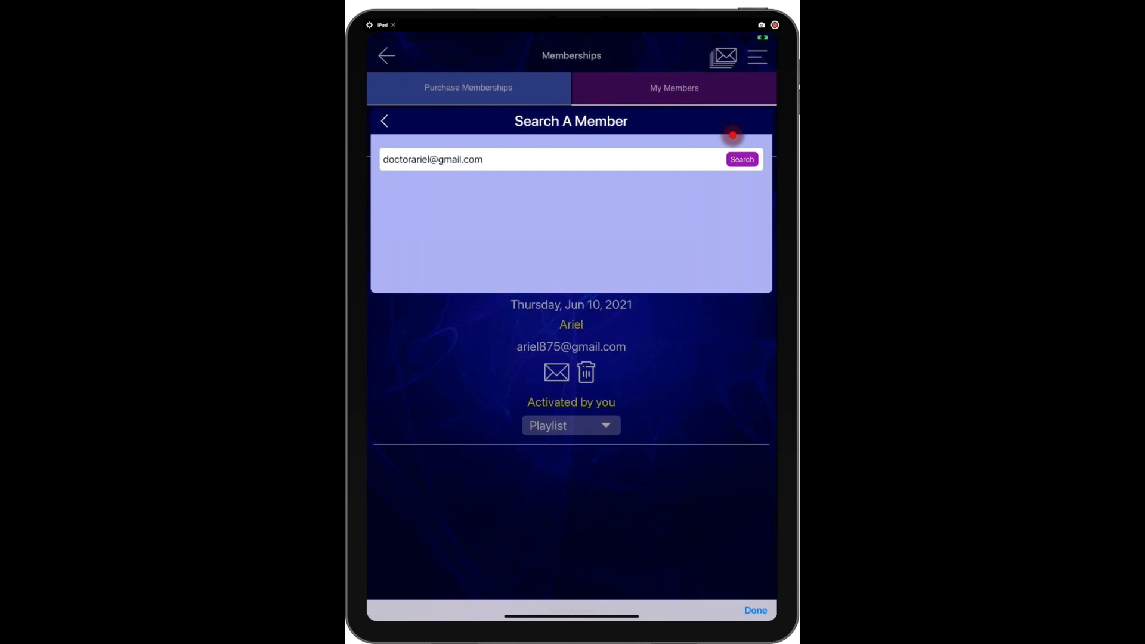
left_click(742, 160)
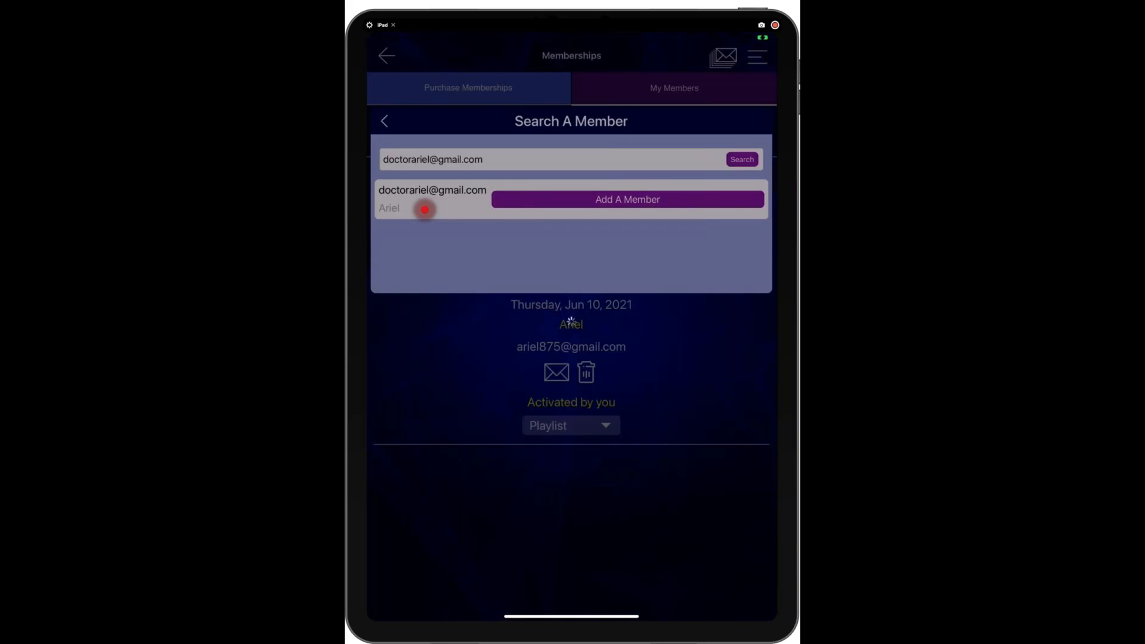
Re-add the found account as a member and return to System Overview
left_click(627, 199)
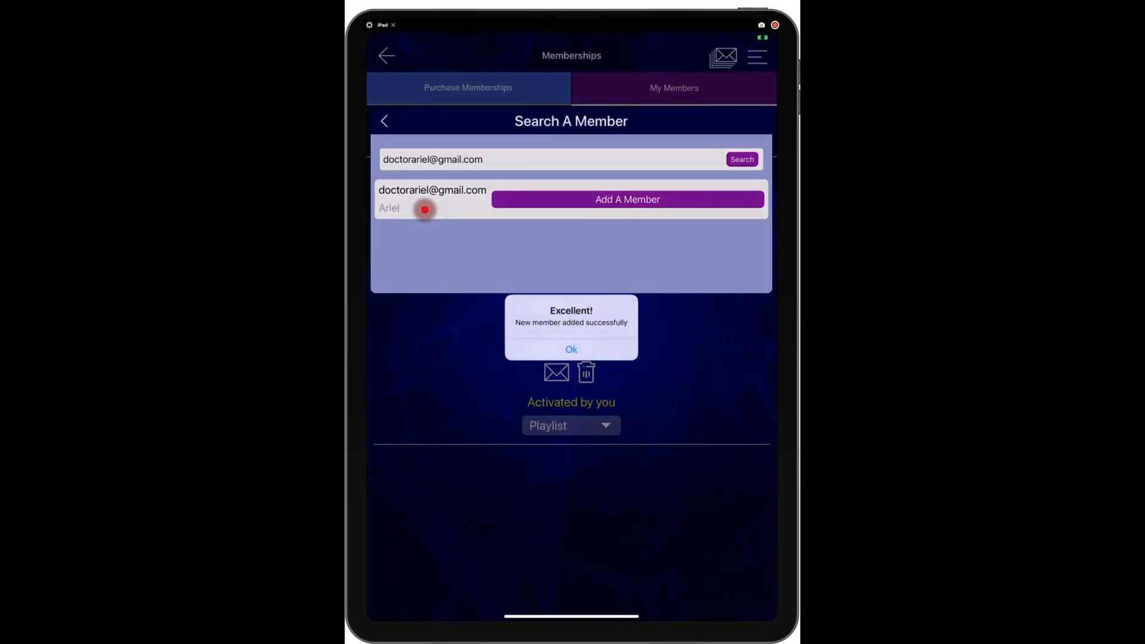
left_click(571, 349)
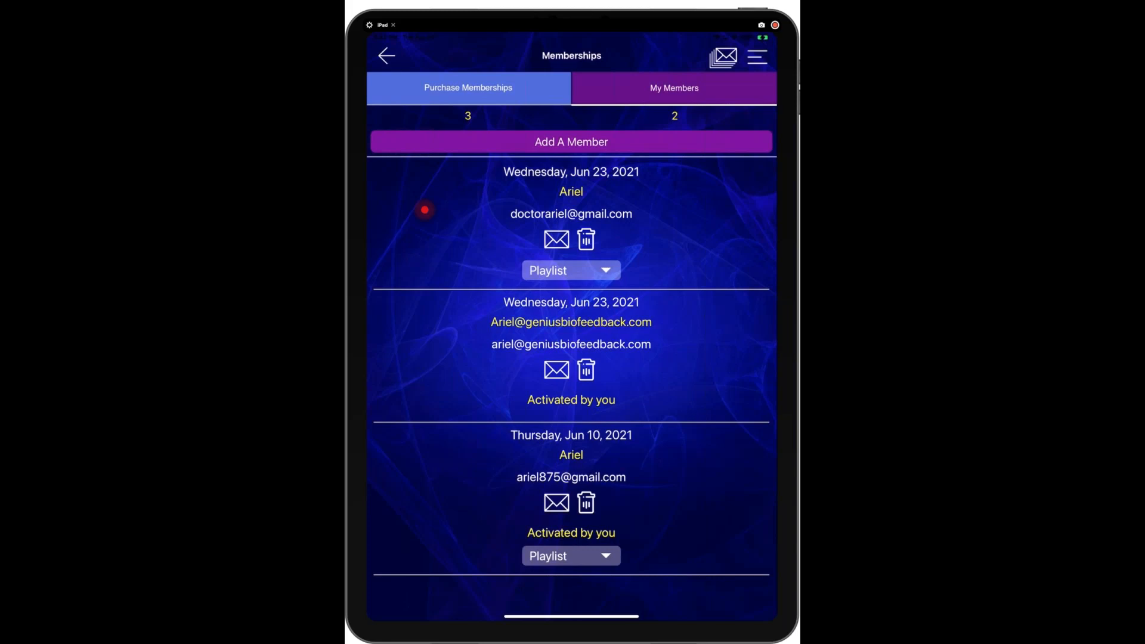
left_click(387, 56)
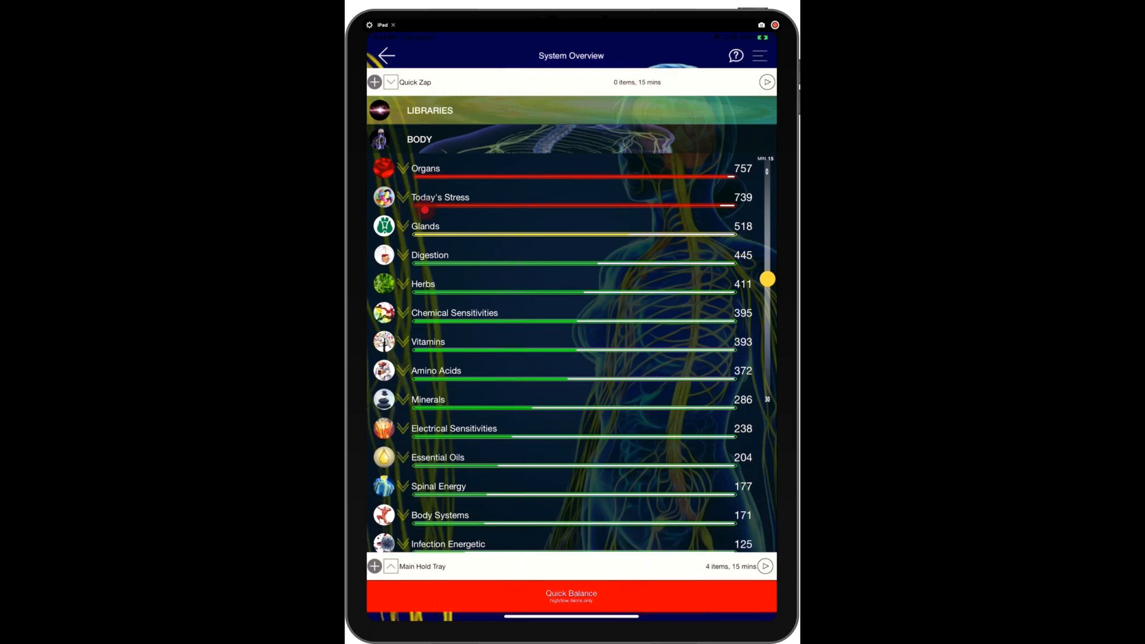
Open Accessories from the side menu, showing LED levels and Insight Quanta Cap
left_click(759, 56)
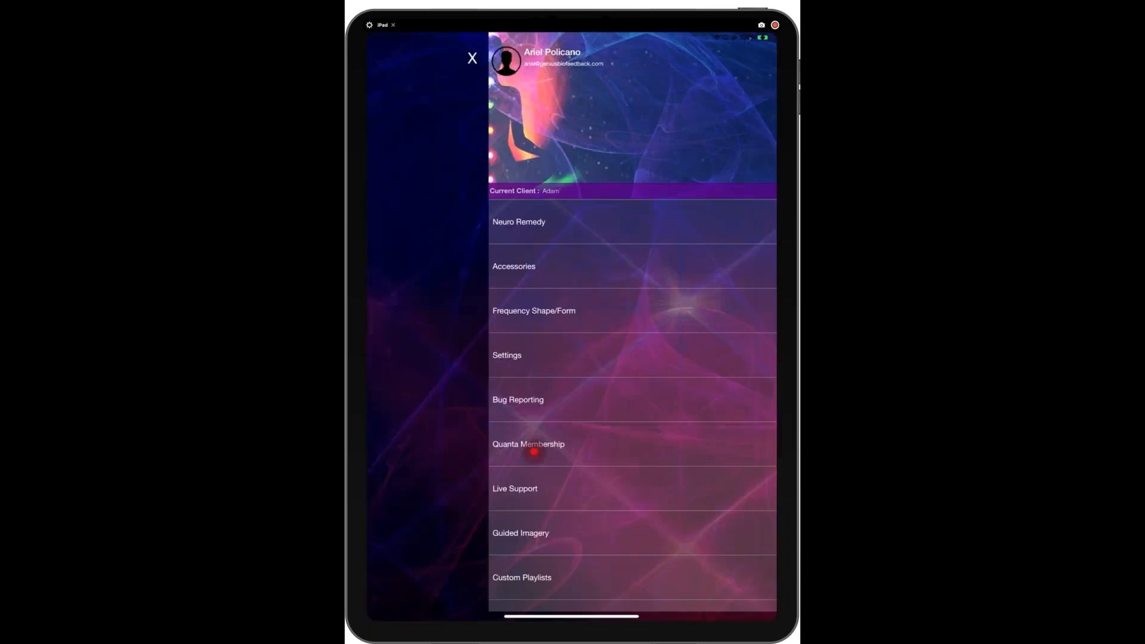
scroll("down", 3)
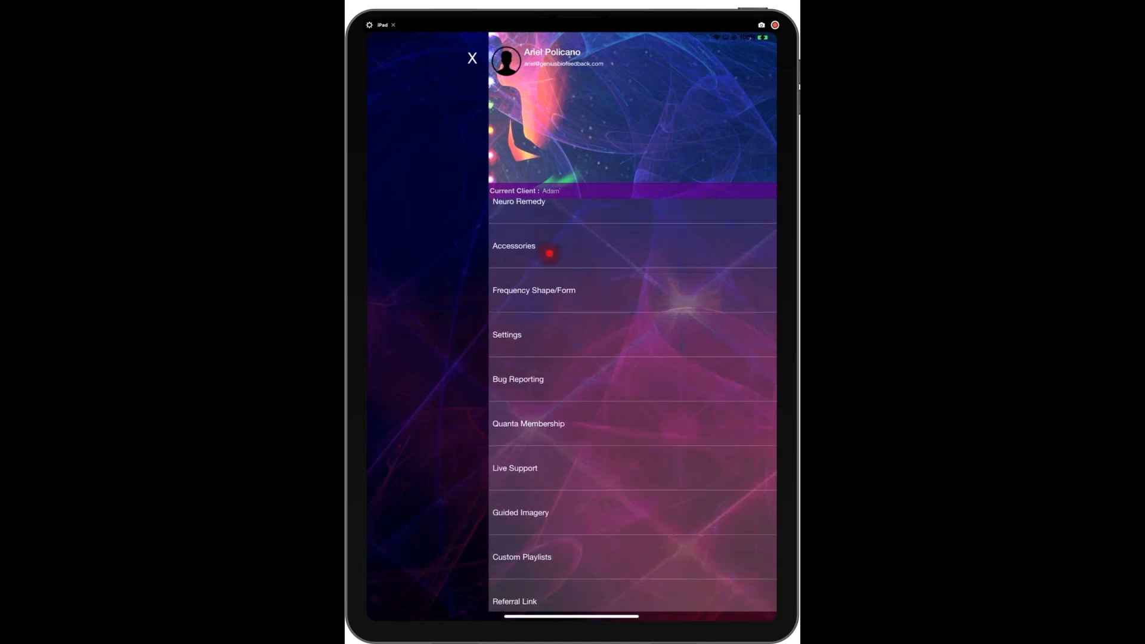
left_click(514, 245)
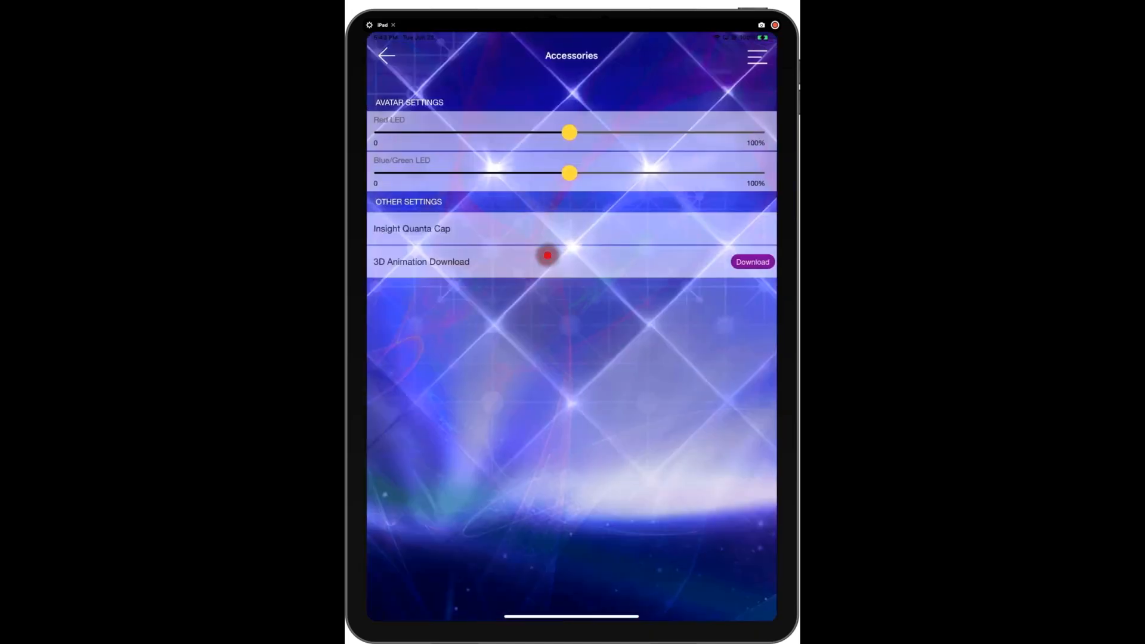
Send the Insight Quanta Cap frequencies to all three member addresses
left_click(411, 227)
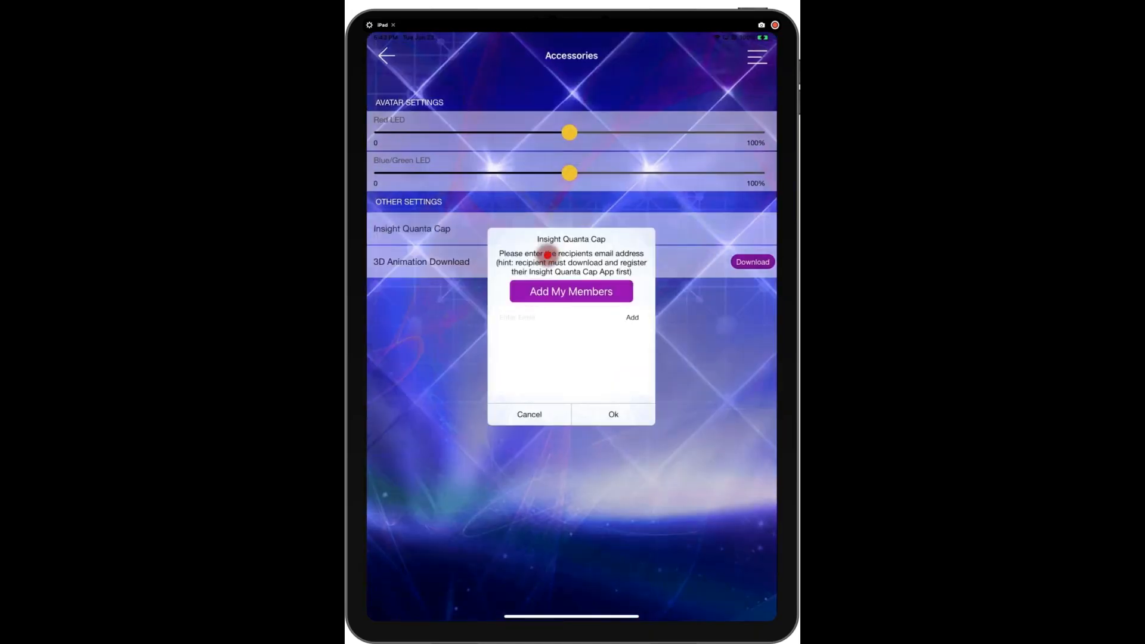
left_click(571, 290)
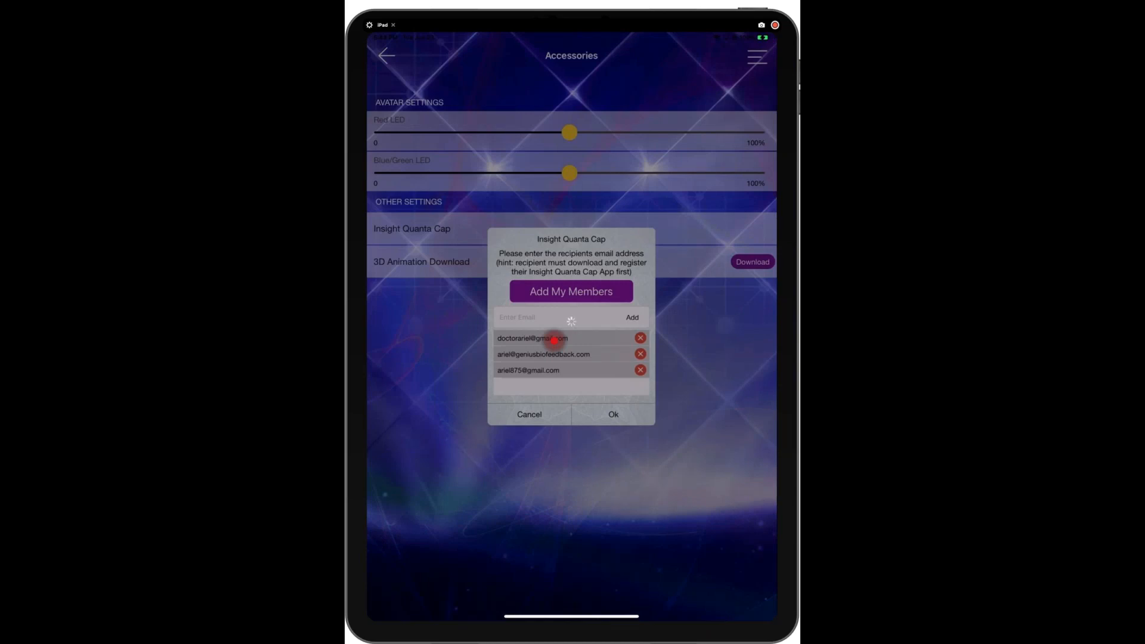
left_click(612, 414)
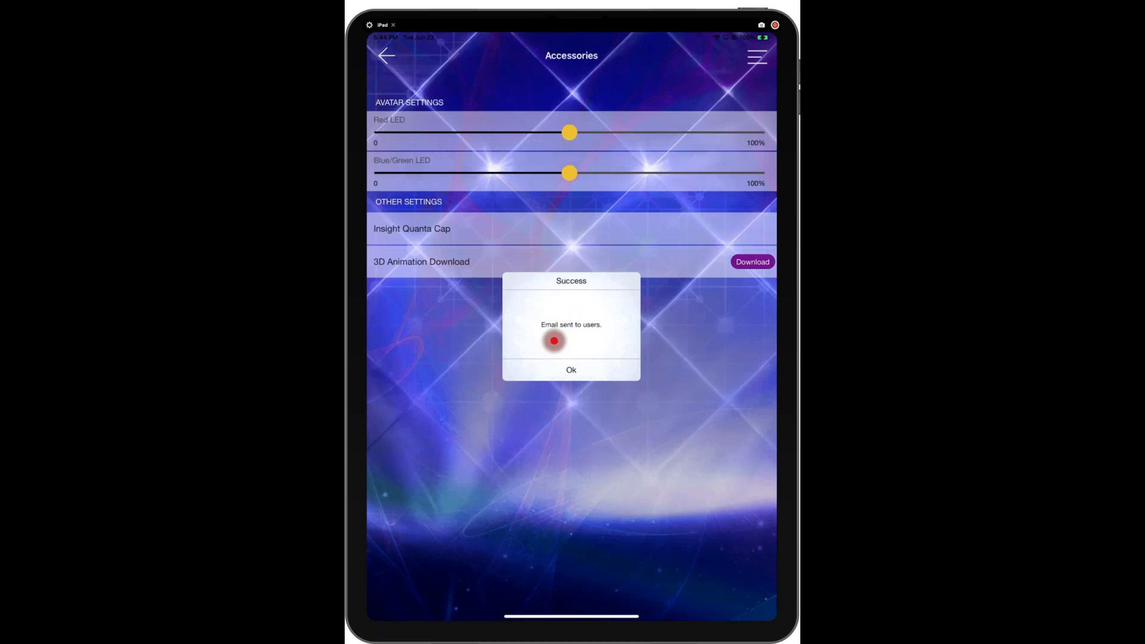
left_click(571, 370)
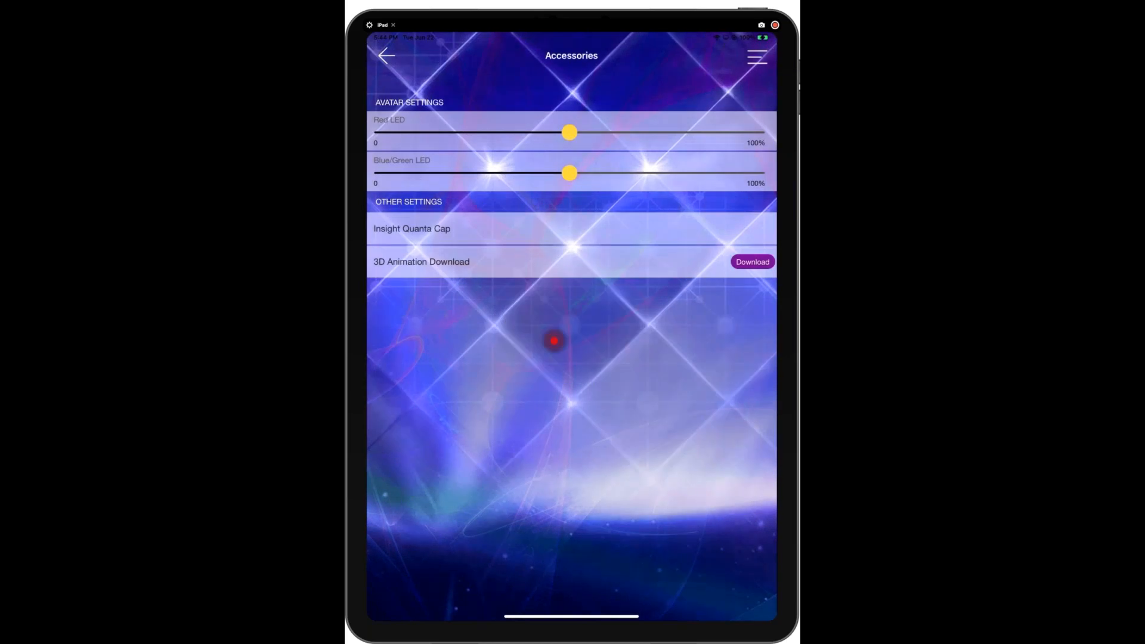
Open Progressive Insights and tick the High filter to select Electrical Sensitivities
left_click(757, 58)
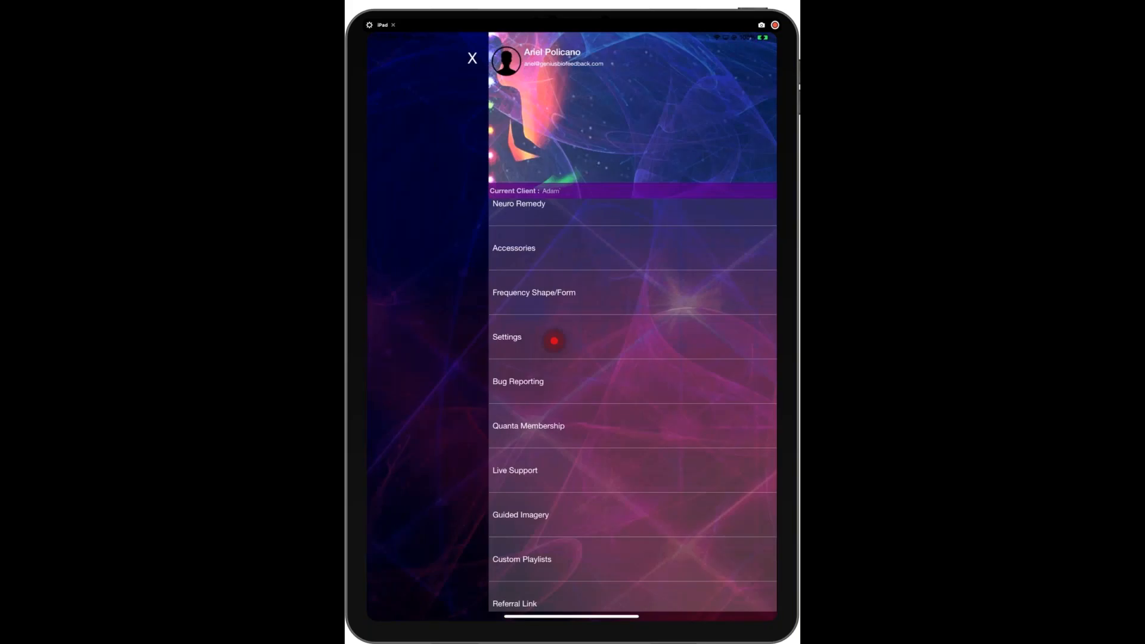
left_click(514, 247)
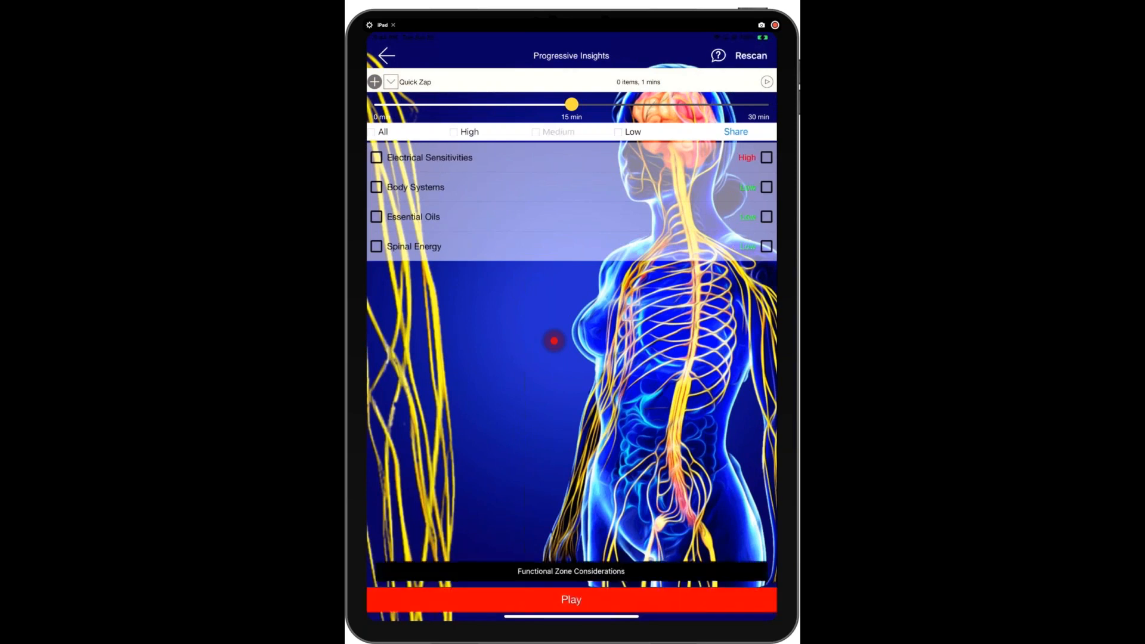
left_click(372, 131)
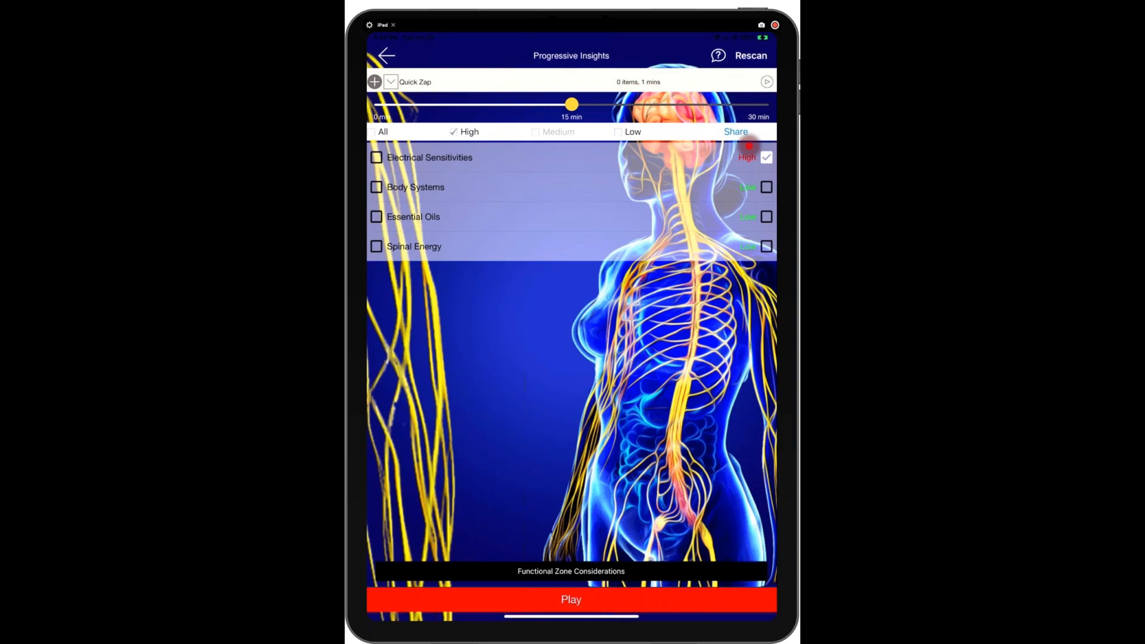
Email the Electrical Sensitivities result to one selected Quanta member
left_click(736, 131)
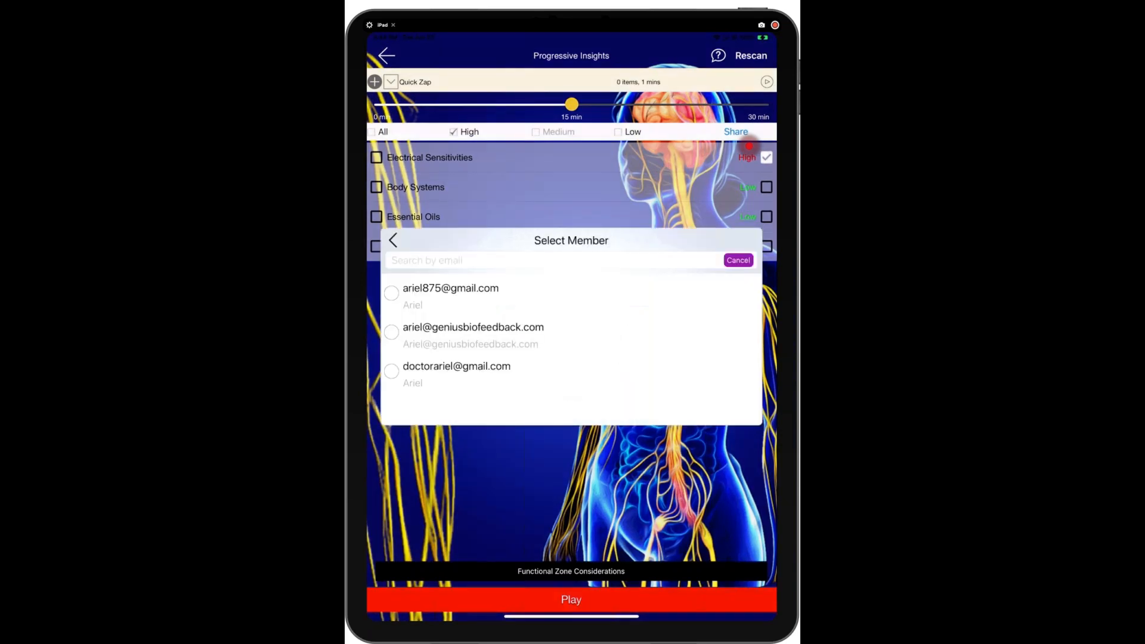
left_click(391, 293)
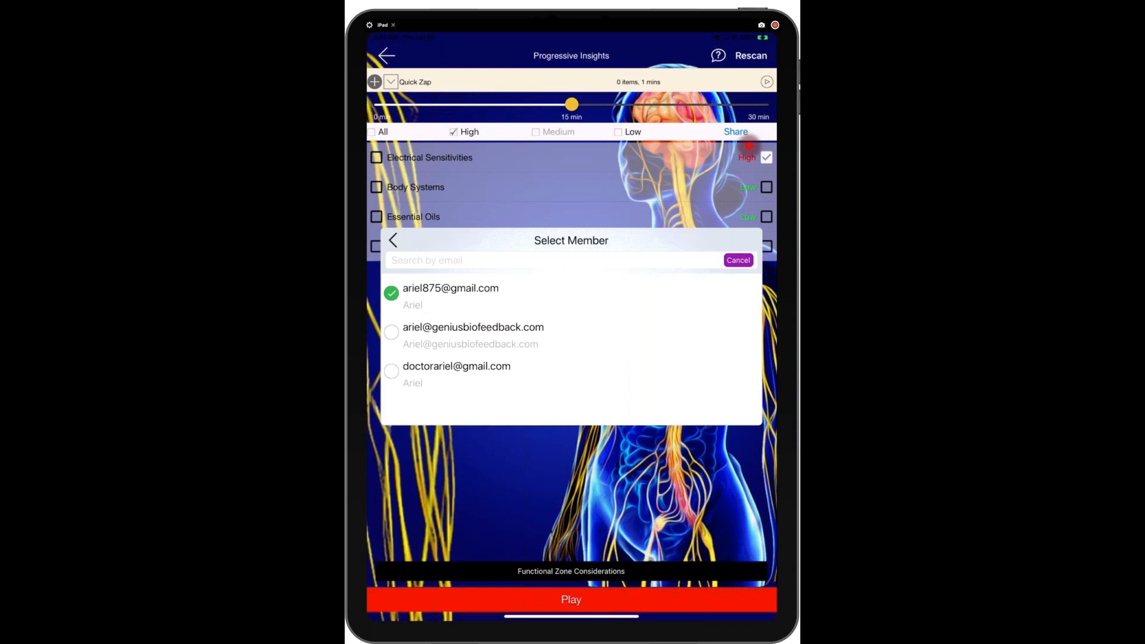
left_click(390, 331)
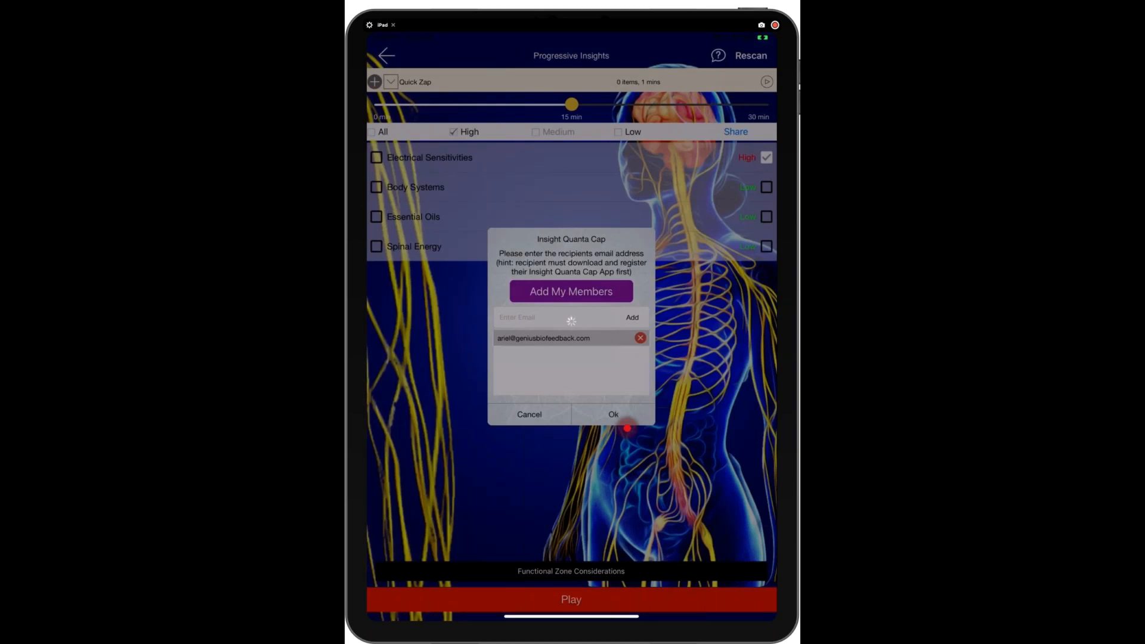
left_click(613, 414)
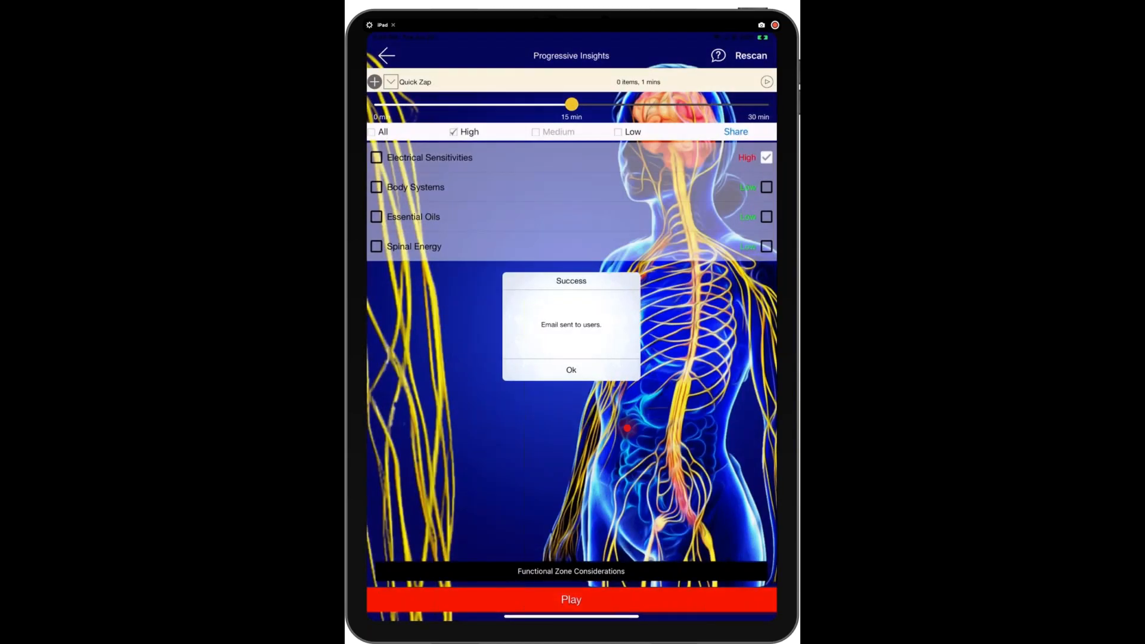
left_click(571, 370)
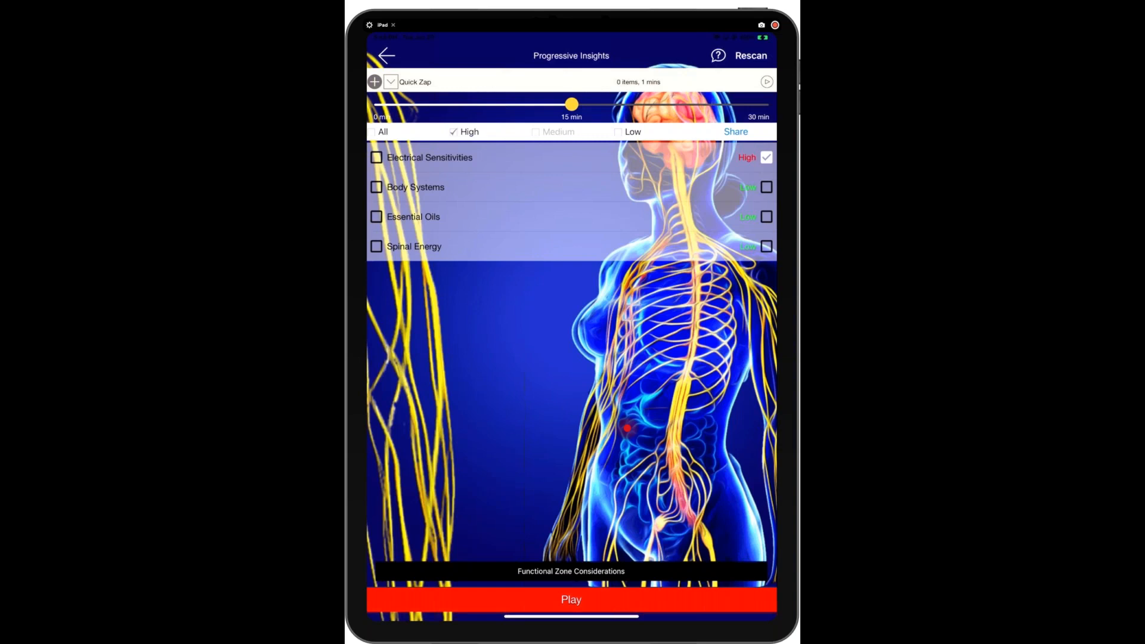
Go to Quanta Membership's My Members tab to list the three members
left_click(386, 55)
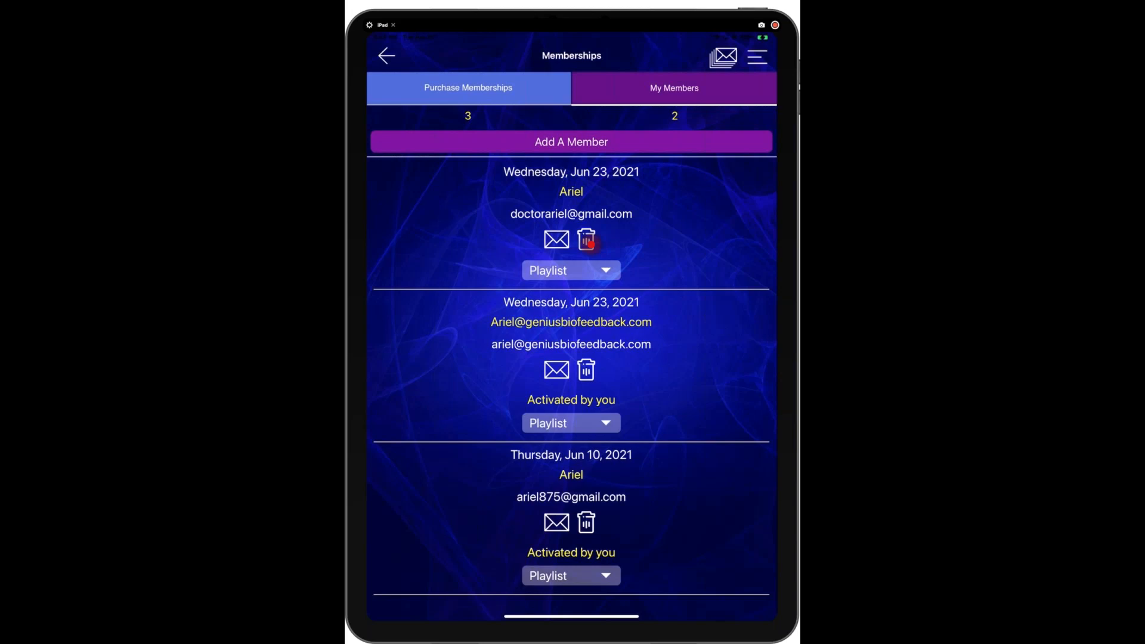
Rename the first member's Playlist 3, entering 'Lisa' as the new detox playlist name
left_click(570, 270)
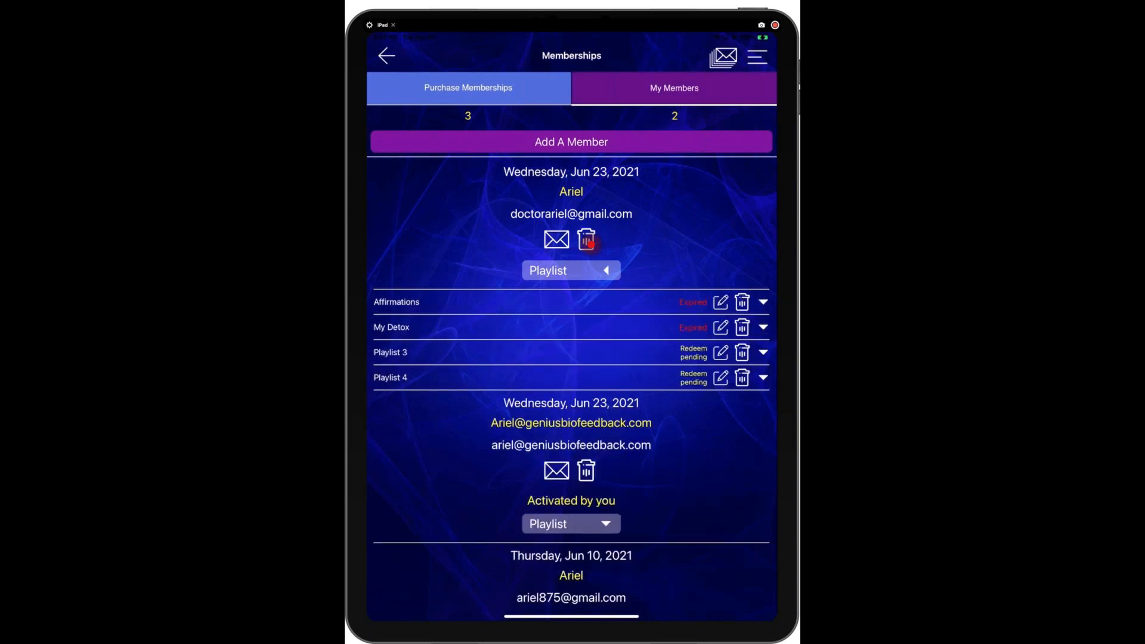
left_click(605, 270)
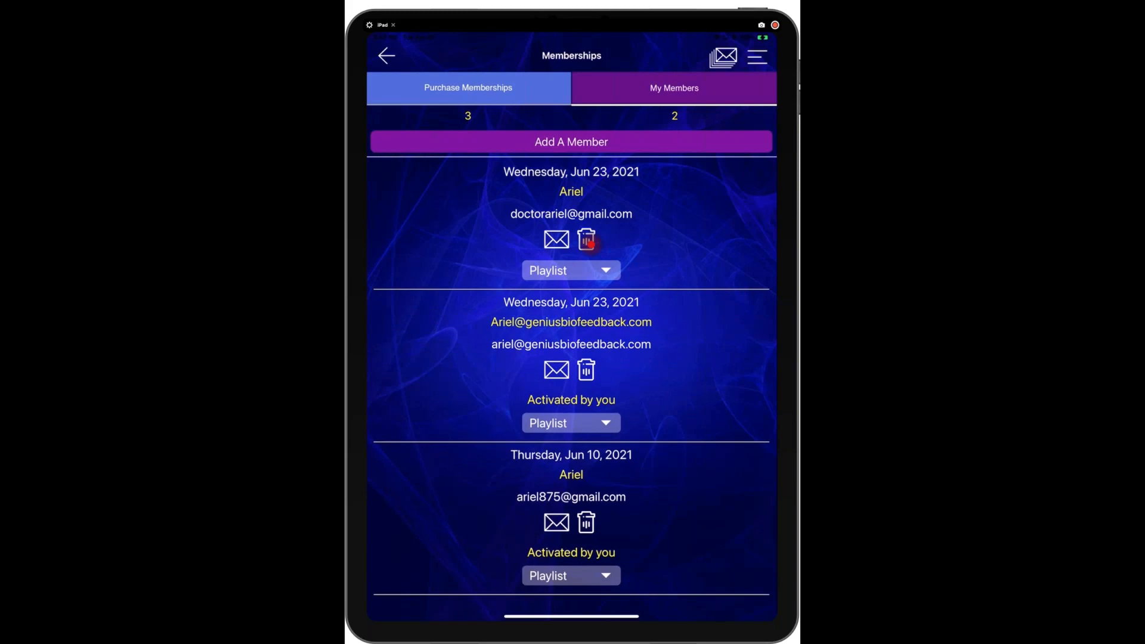
left_click(571, 270)
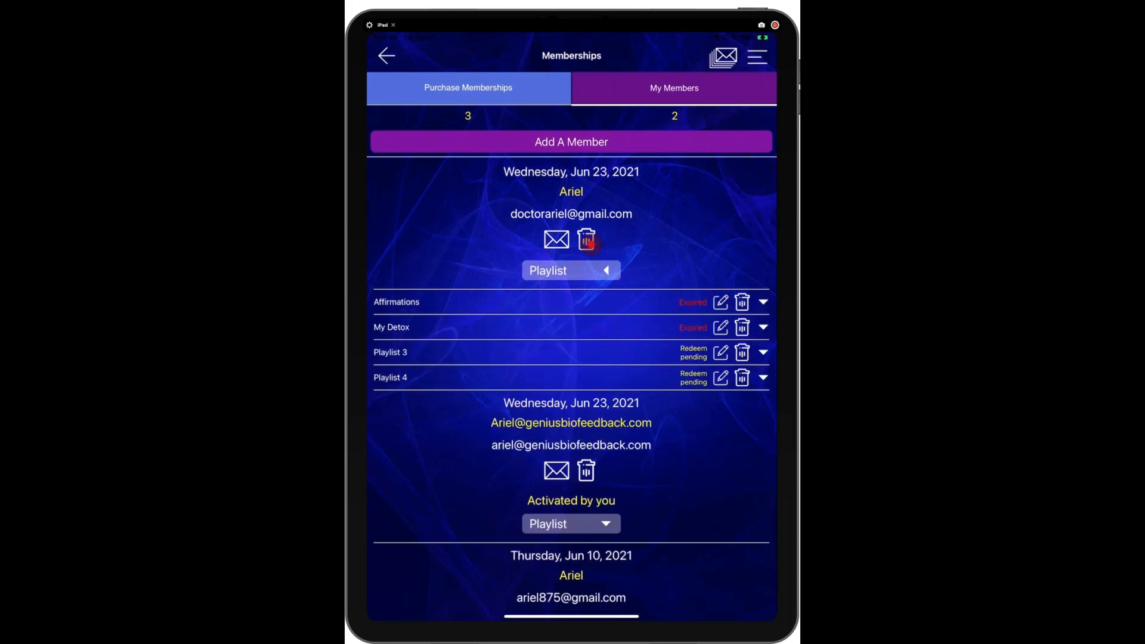
left_click(764, 352)
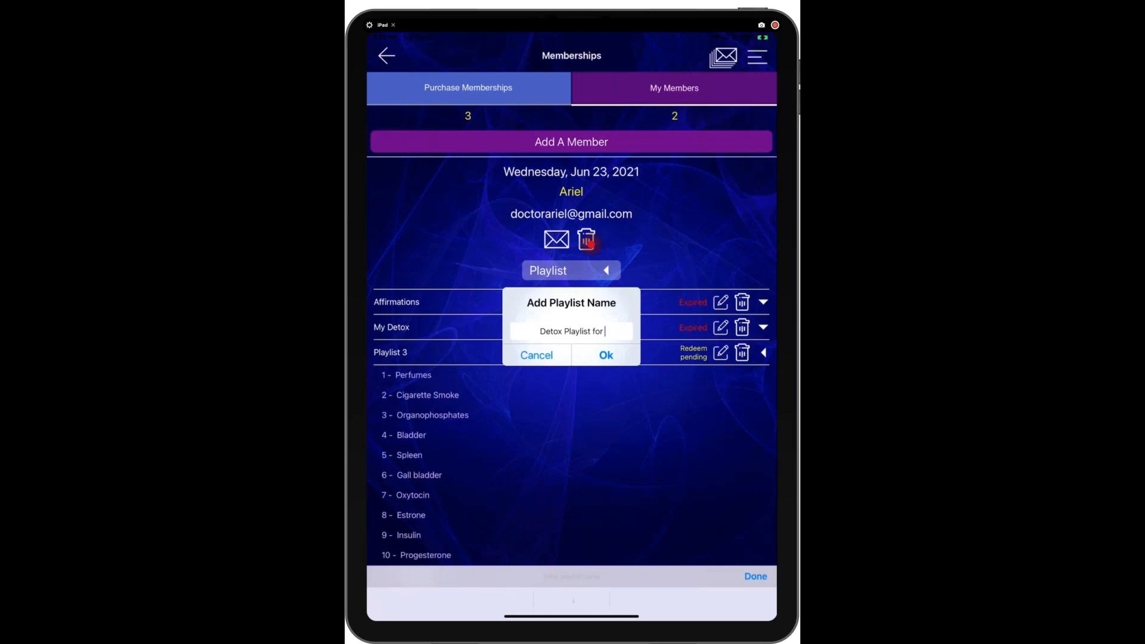
type("Lisa")
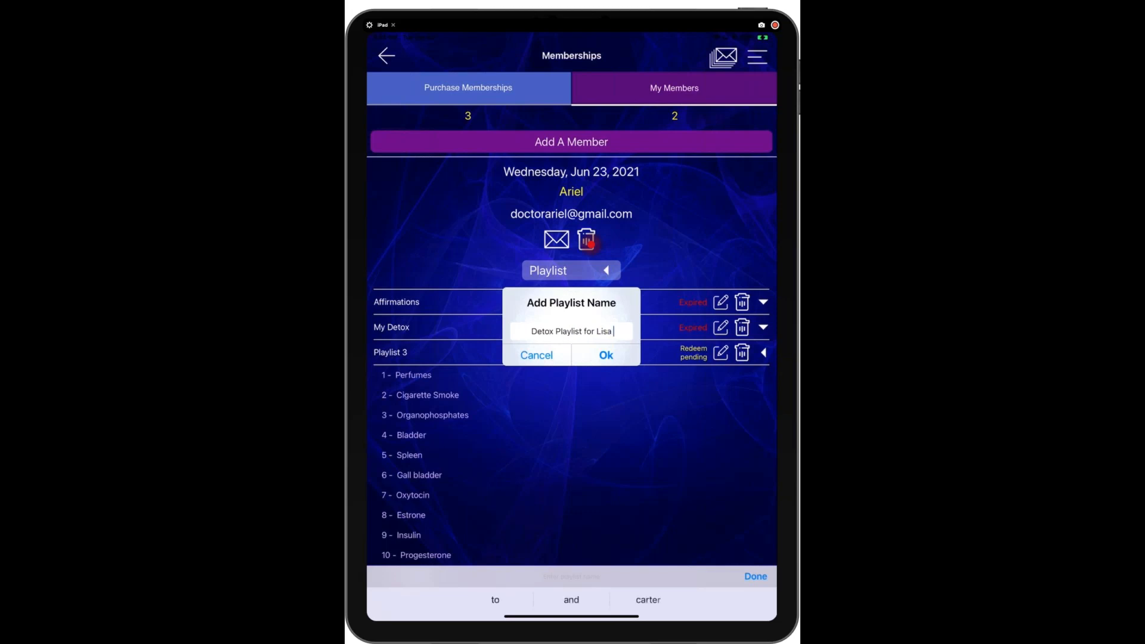
left_click(606, 355)
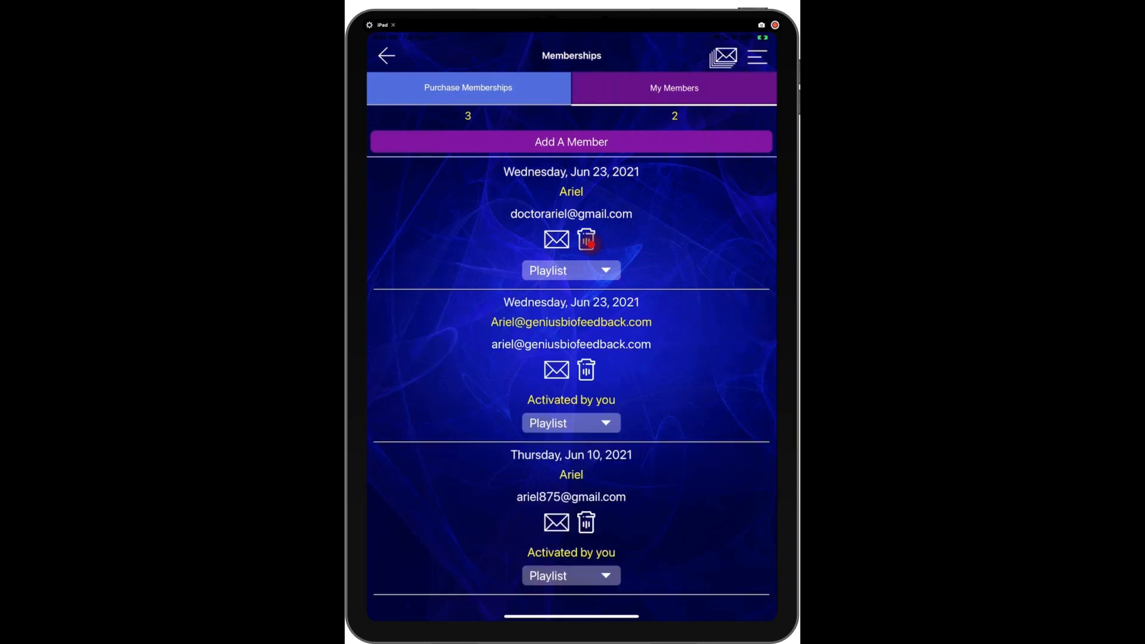
Start a new email message addressed to the top member's email
left_click(556, 239)
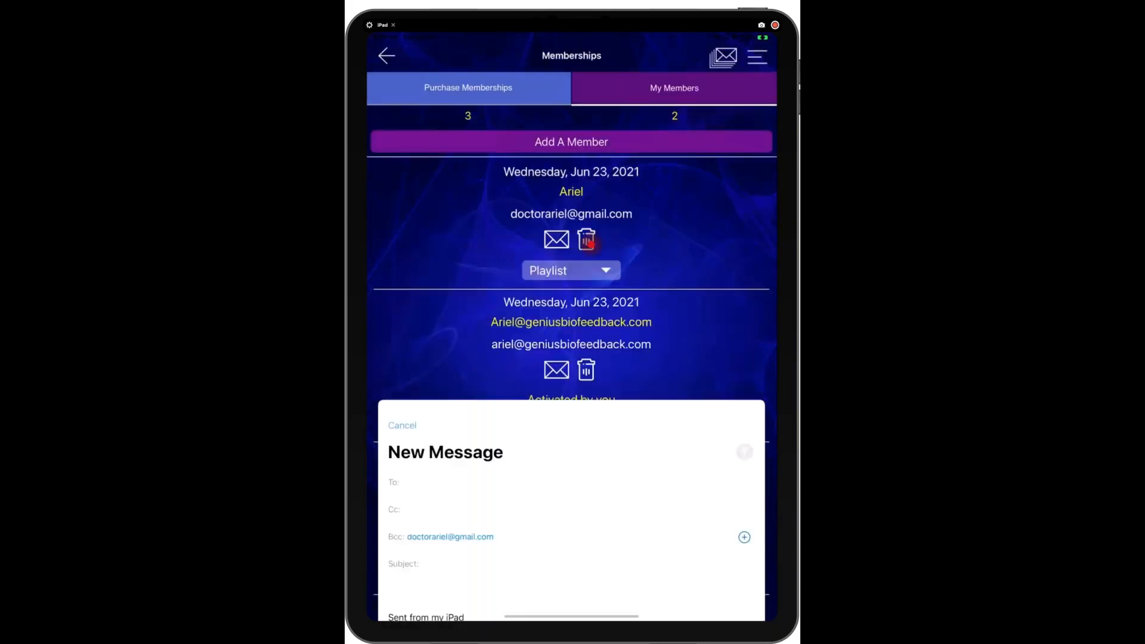